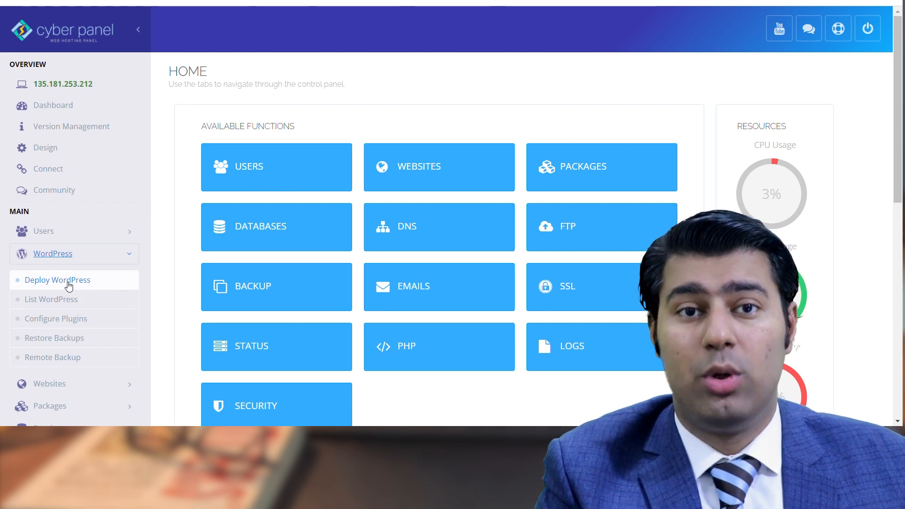
mouse_move(110, 291)
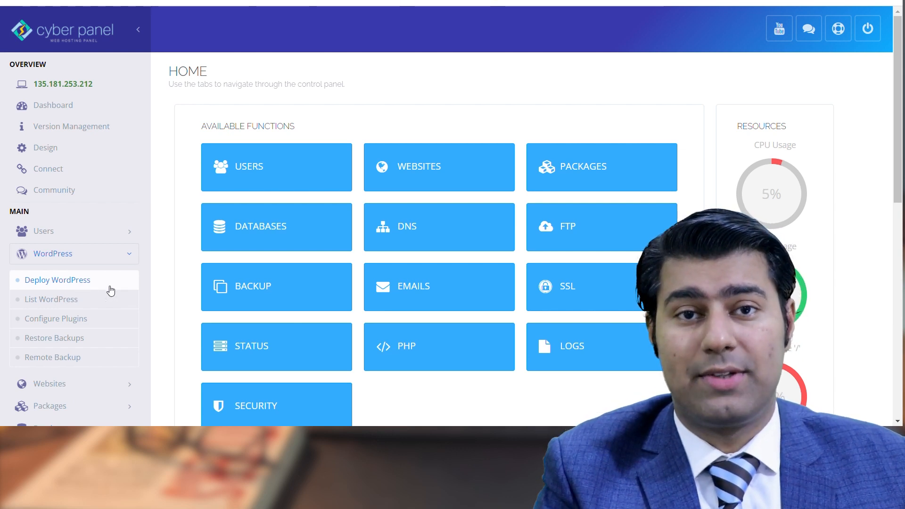
Deploy a WordPress site titled 'test' on abcd.com using the Deploy WordPress form
left_click(57, 280)
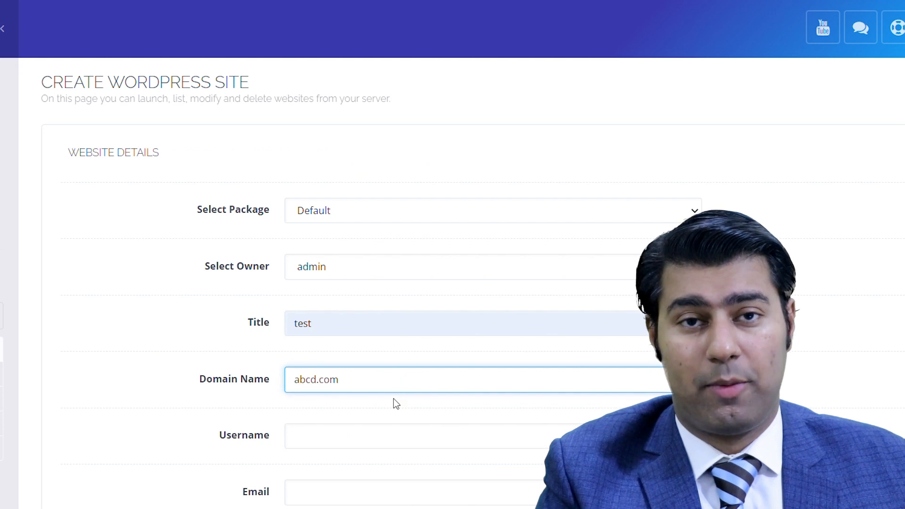
scroll("down", 3)
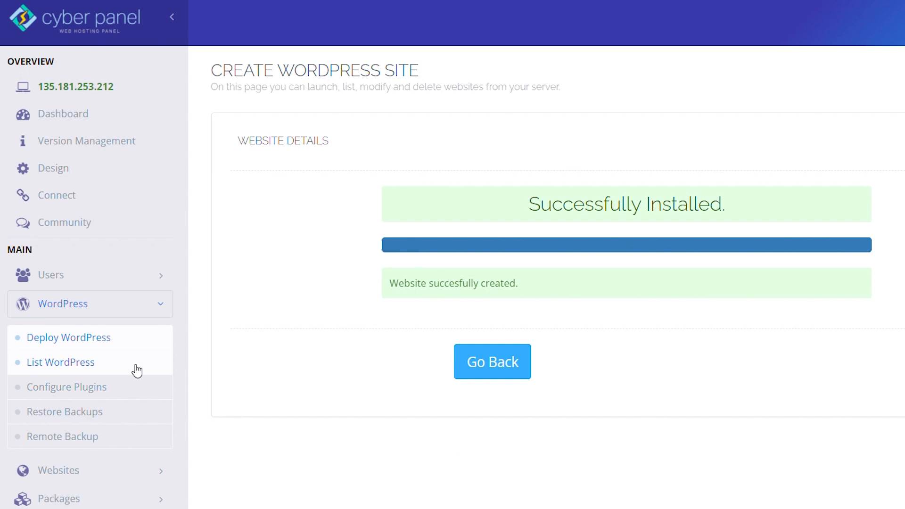
Show the installed WordPress sites list with the two TEST sites
left_click(61, 362)
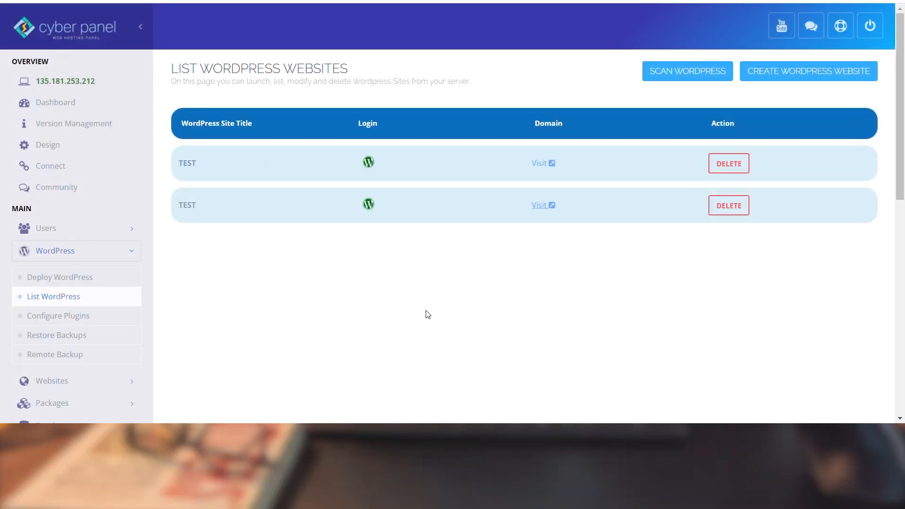
mouse_move(510, 283)
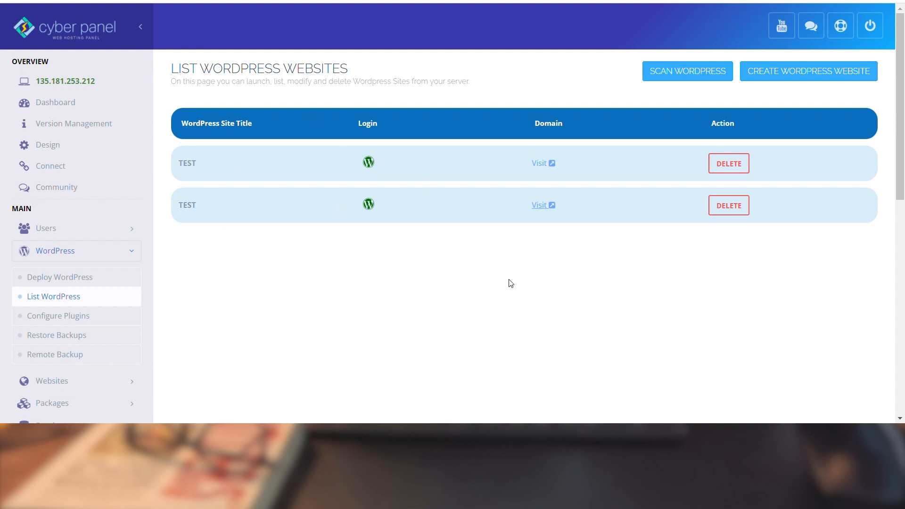
mouse_move(730, 205)
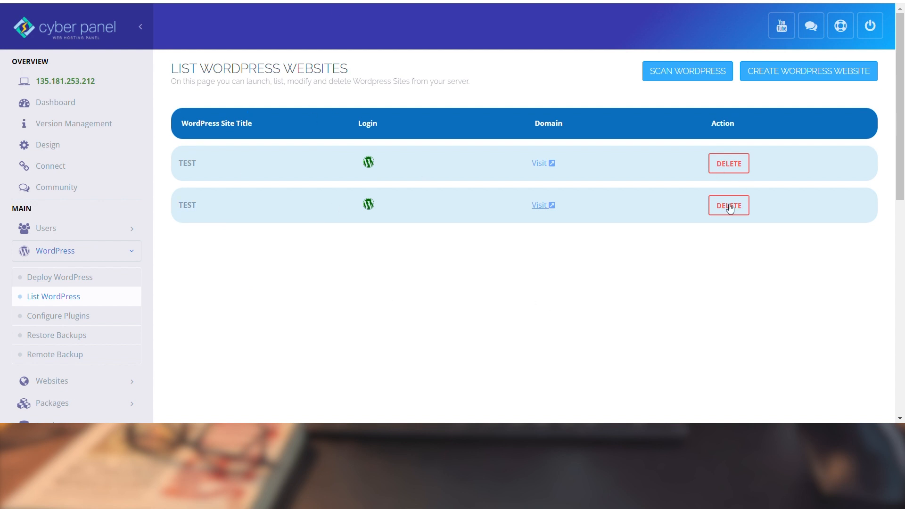
mouse_move(569, 304)
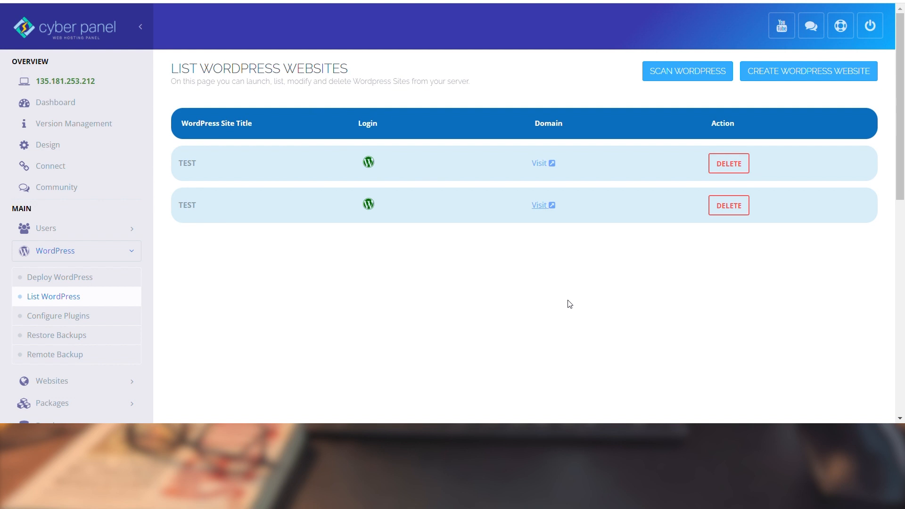
mouse_move(642, 287)
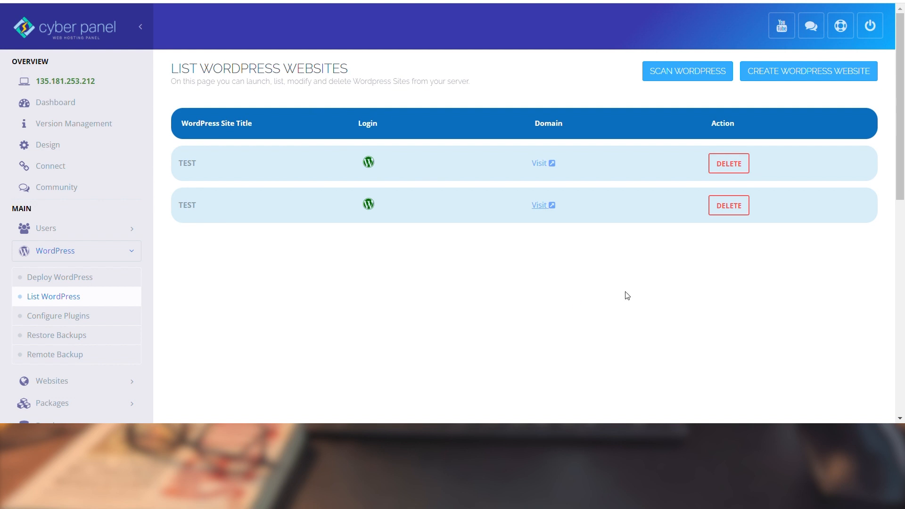
mouse_move(600, 296)
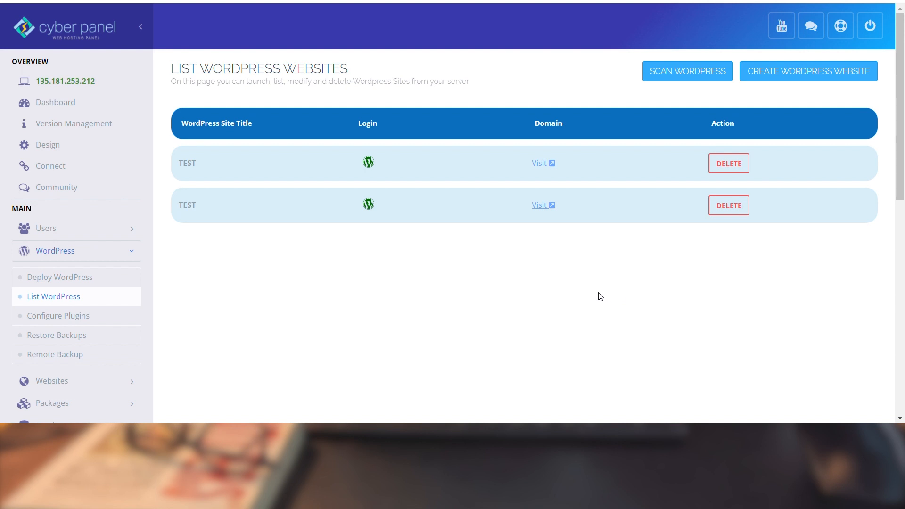
mouse_move(510, 274)
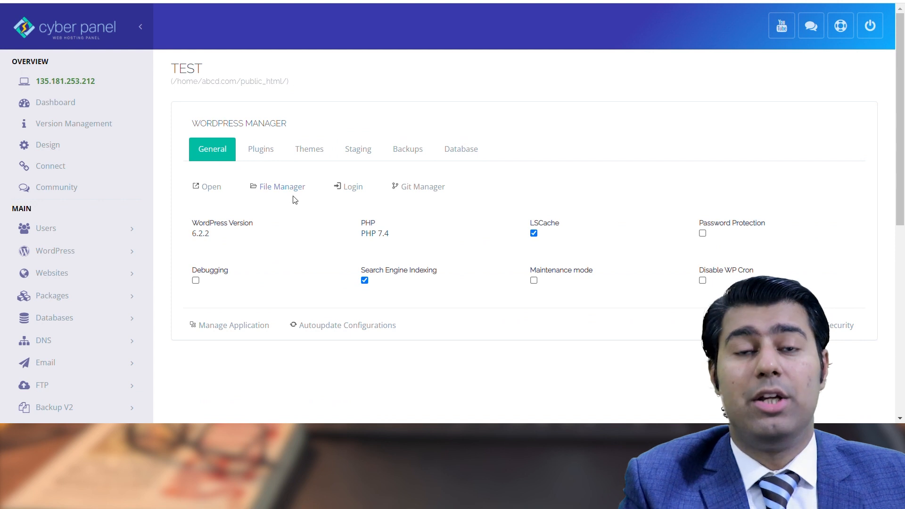
mouse_move(212, 187)
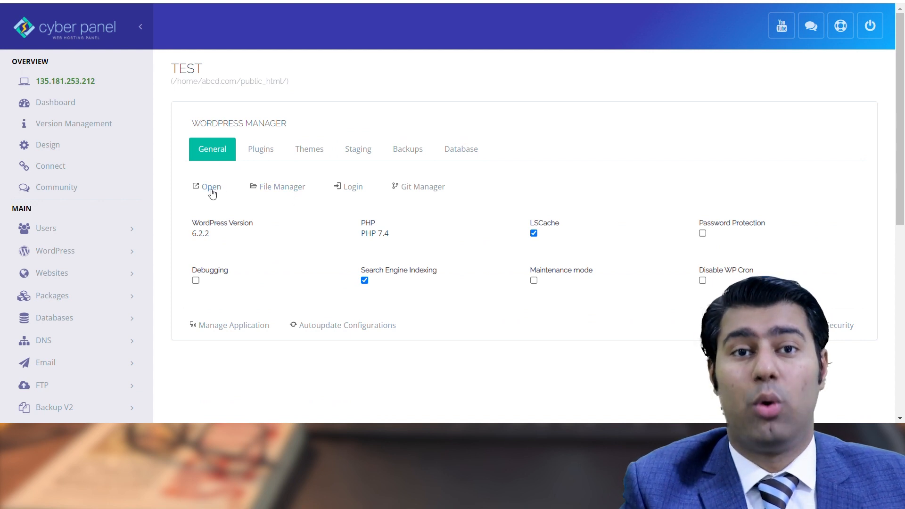
Open the TEST site on abcd.com and try its Open and Git Manager links
left_click(211, 186)
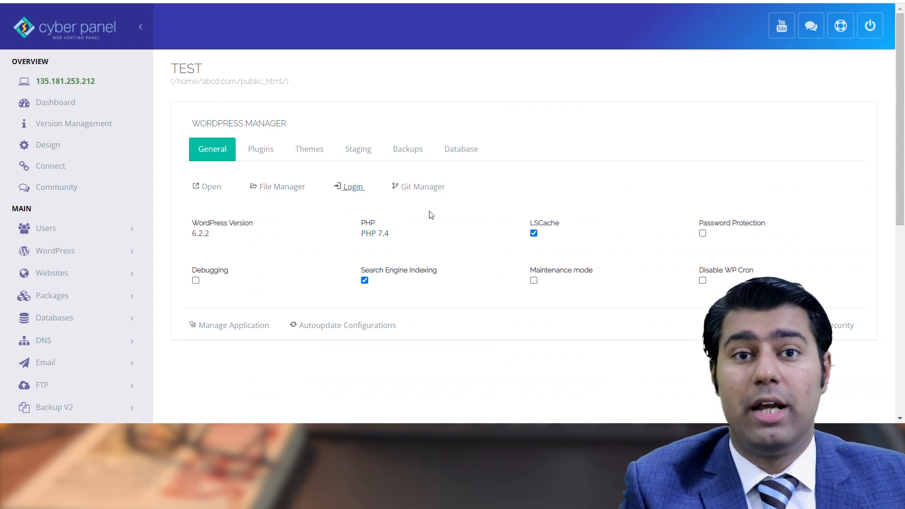
mouse_move(353, 185)
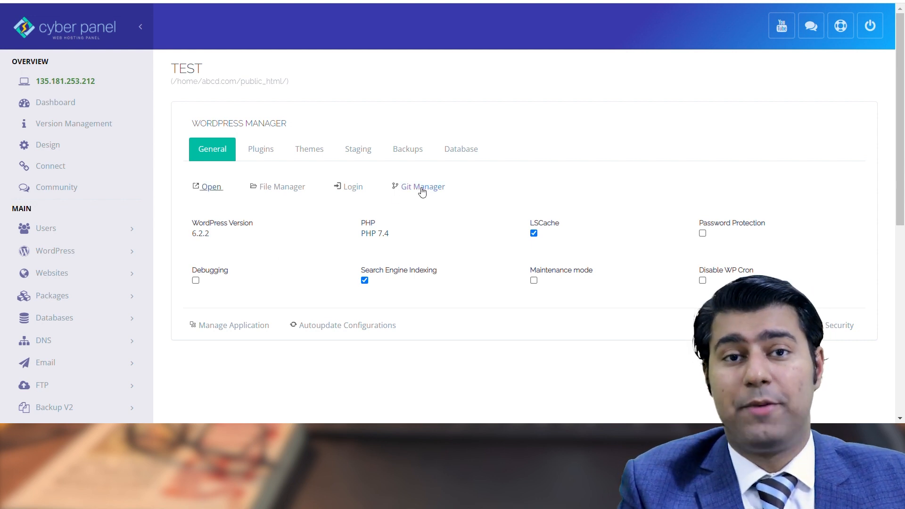
left_click(422, 187)
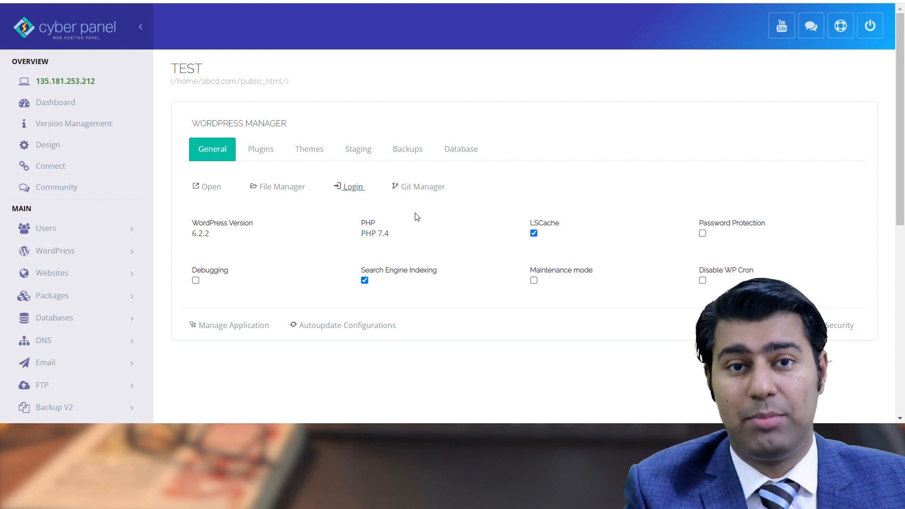
mouse_move(368, 199)
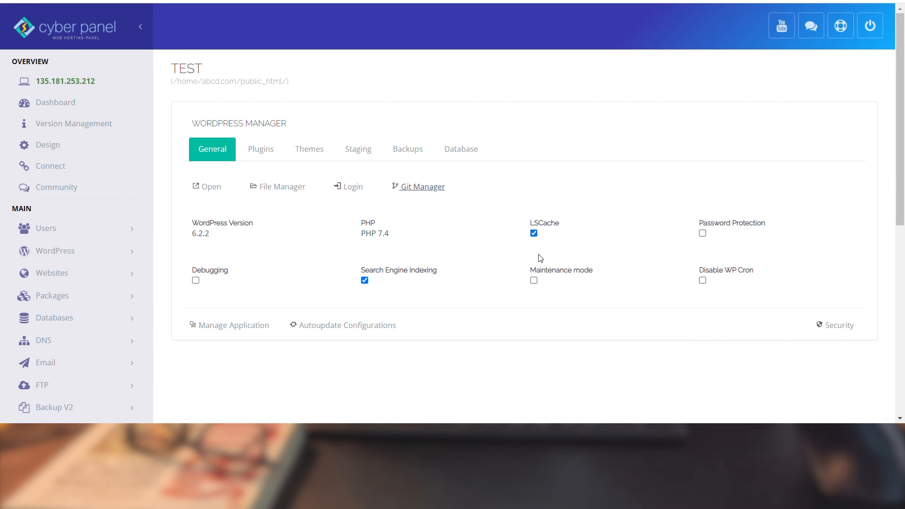
mouse_move(540, 245)
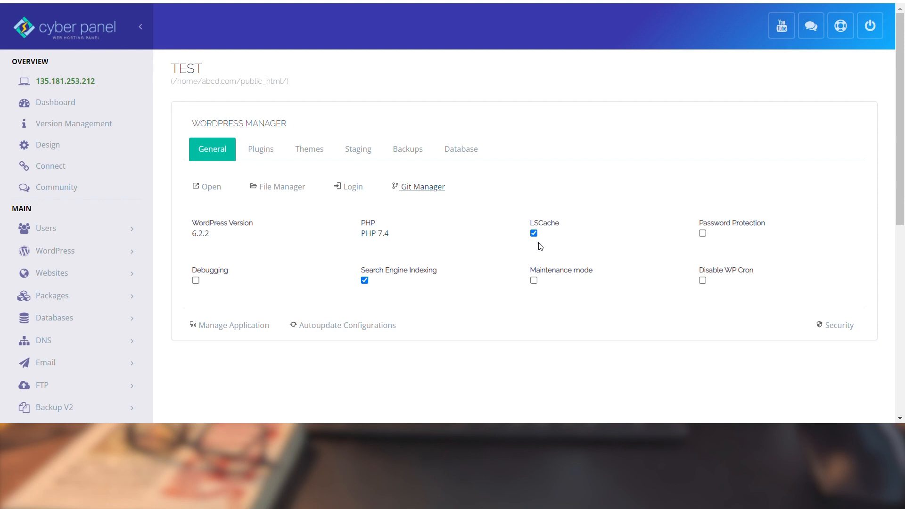
Switch LSCache off and back on for the TEST site
left_click(534, 232)
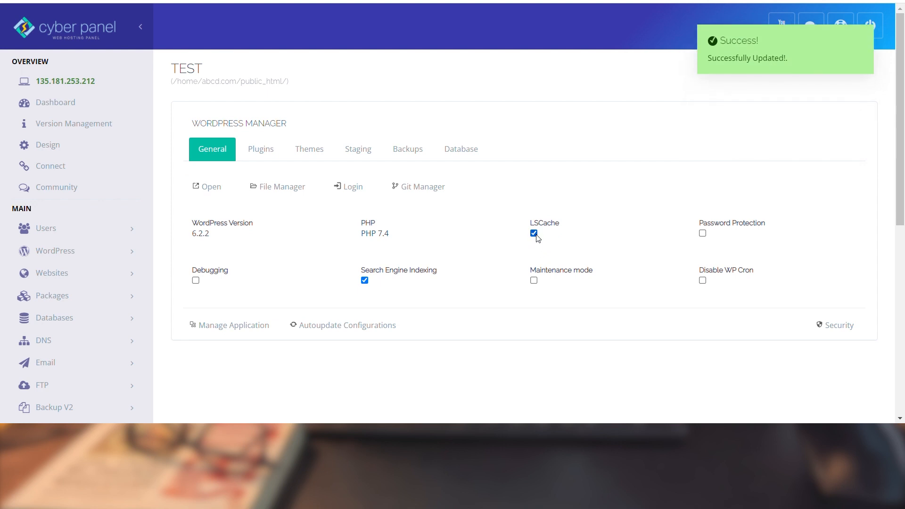
left_click(533, 234)
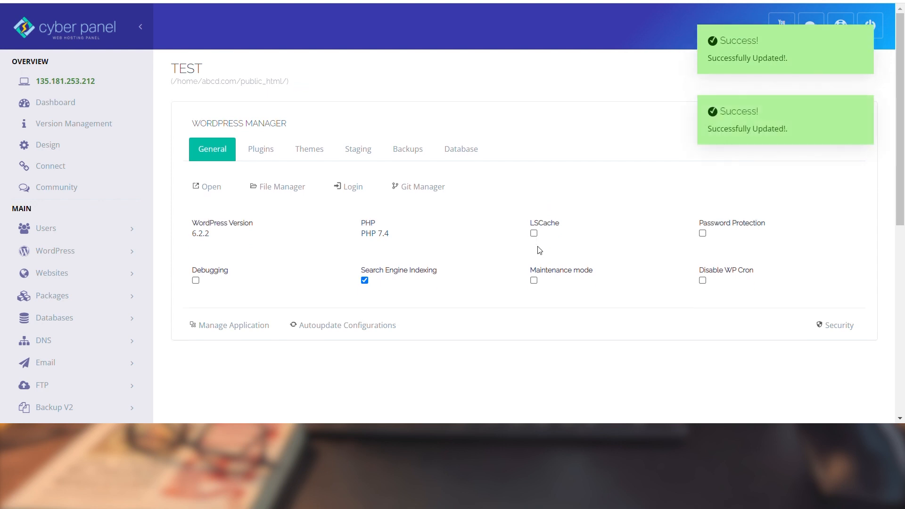
left_click(533, 234)
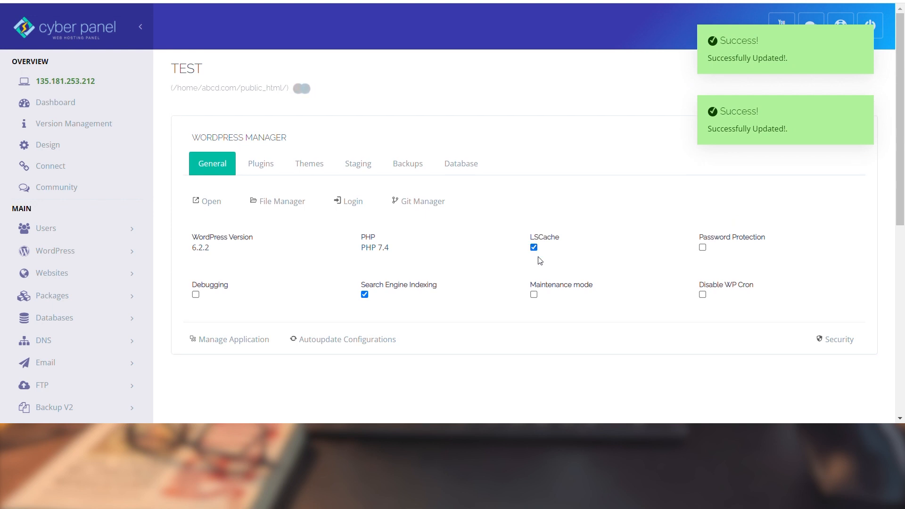
mouse_move(638, 337)
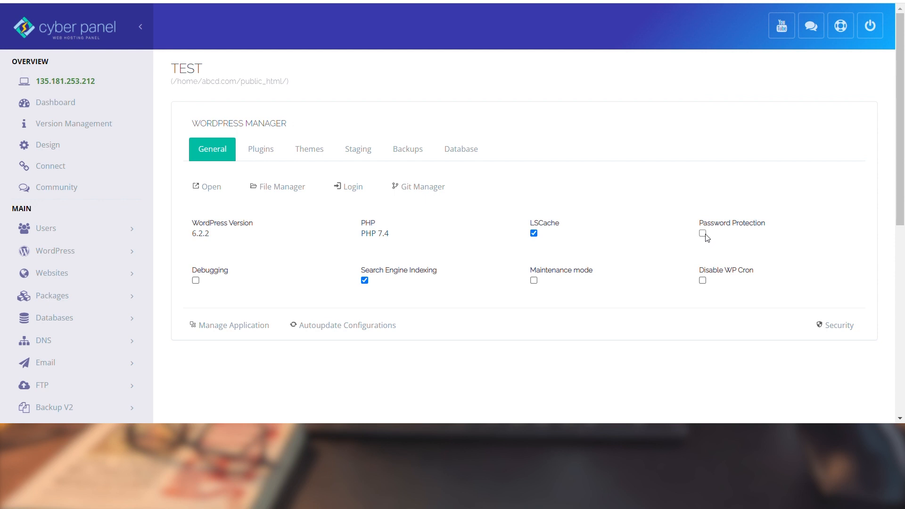
Enable password protection with username admin and submit the credentials
left_click(703, 234)
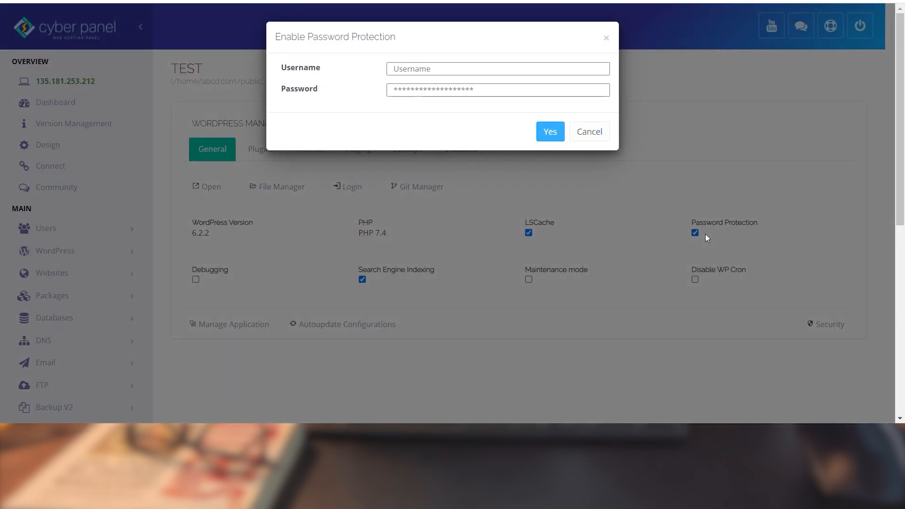
type("admi")
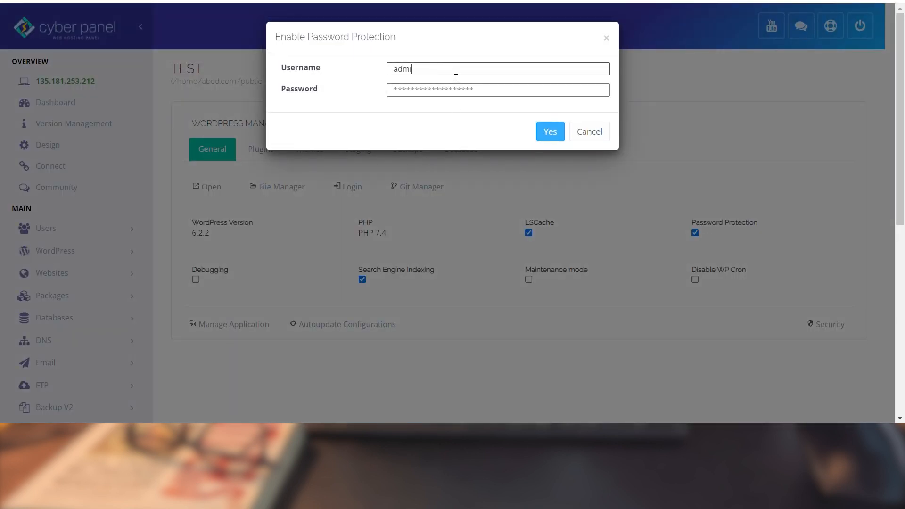
left_click(549, 131)
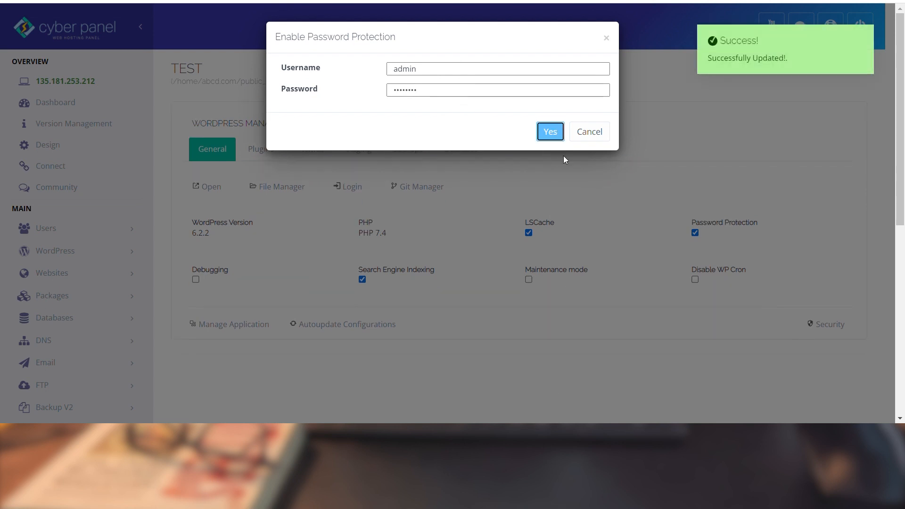
left_click(549, 132)
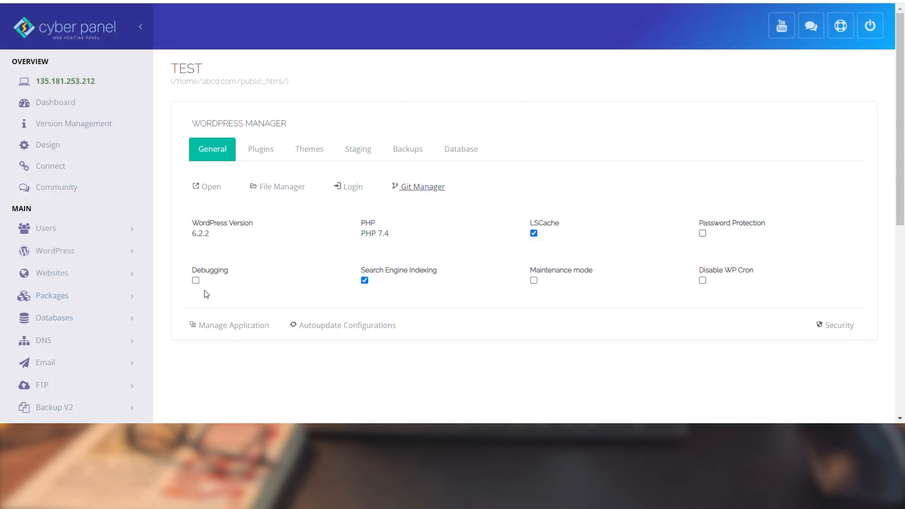
Toggle debugging on and off, then enable and disable Disable WP Cron
left_click(195, 281)
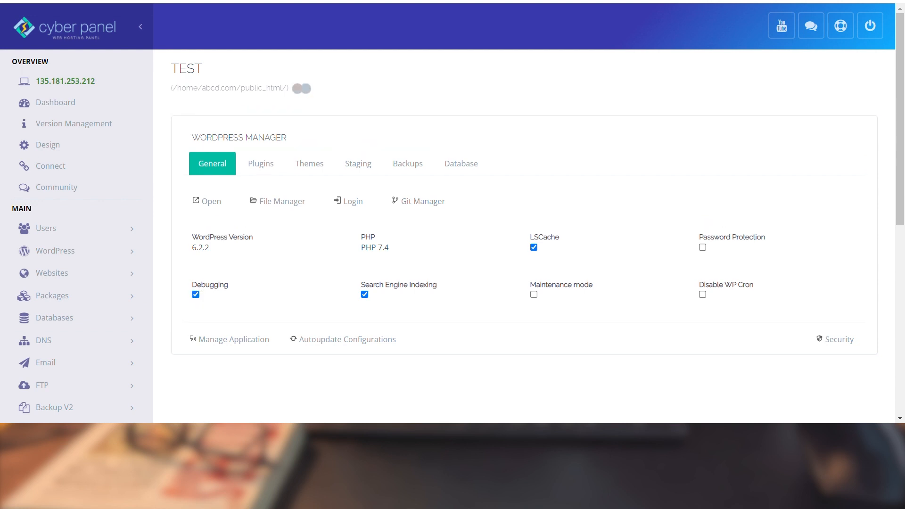
left_click(196, 294)
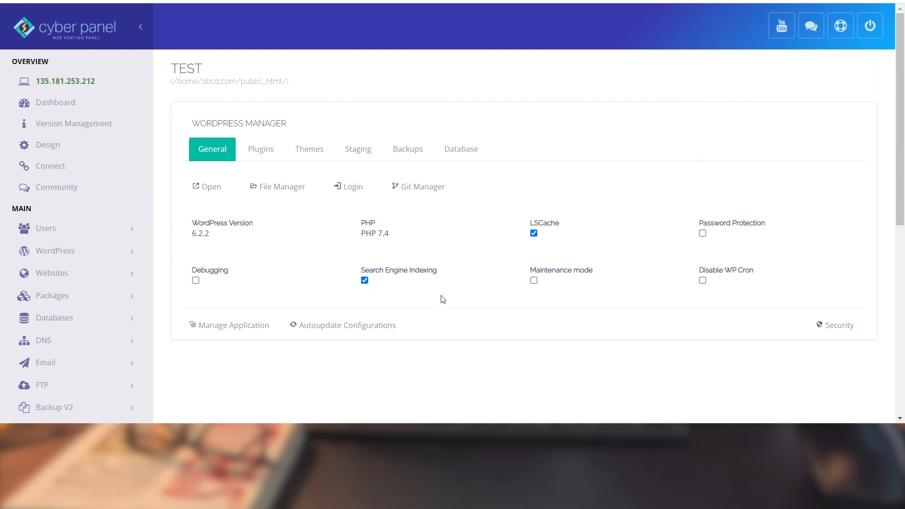
mouse_move(570, 295)
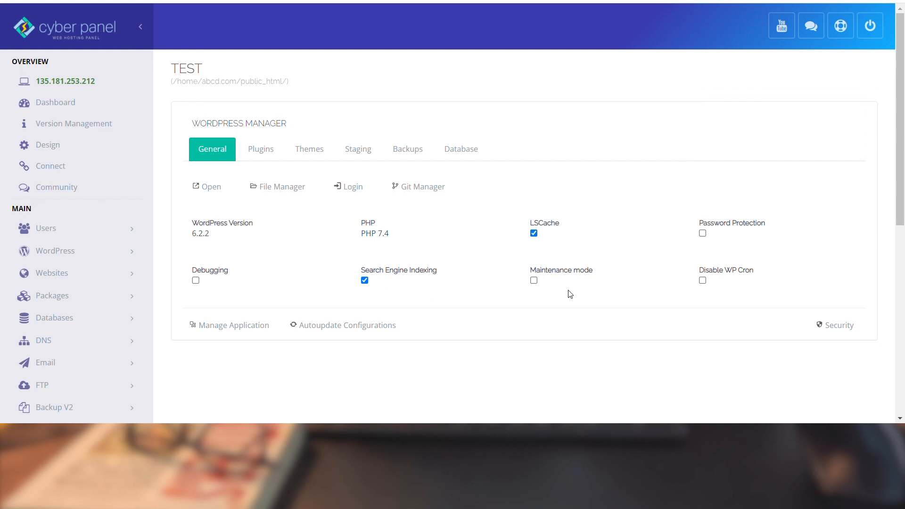
mouse_move(576, 293)
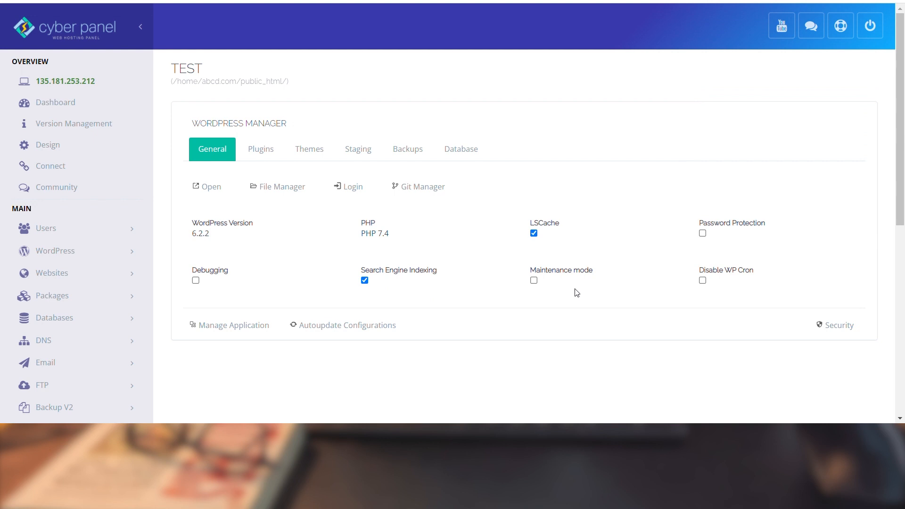
mouse_move(549, 297)
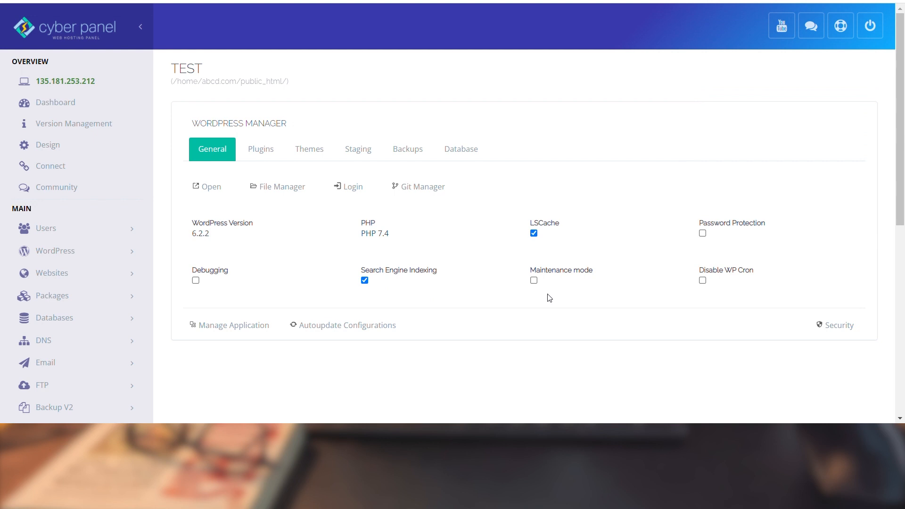
mouse_move(549, 296)
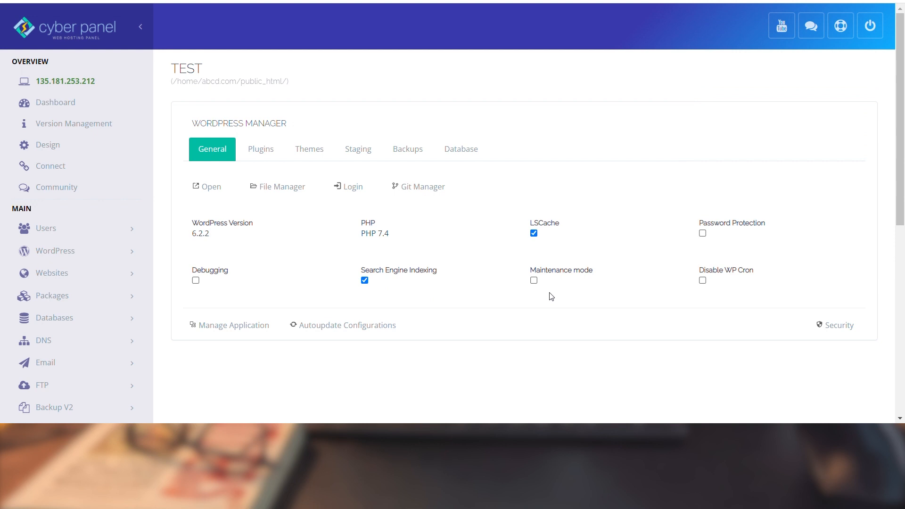
mouse_move(578, 296)
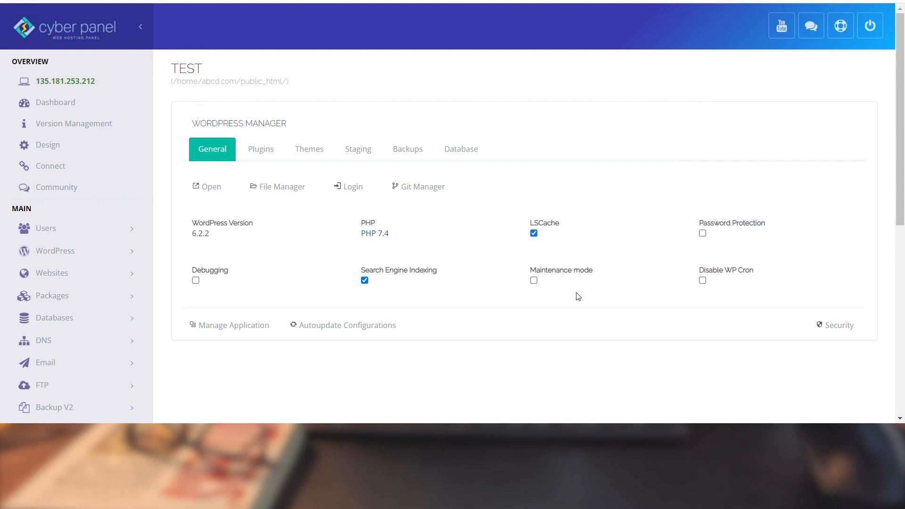
mouse_move(707, 296)
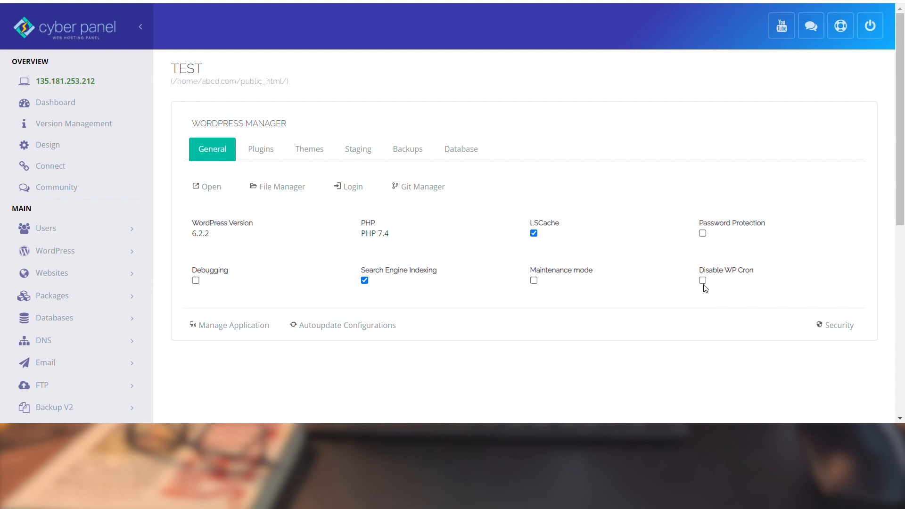
left_click(702, 280)
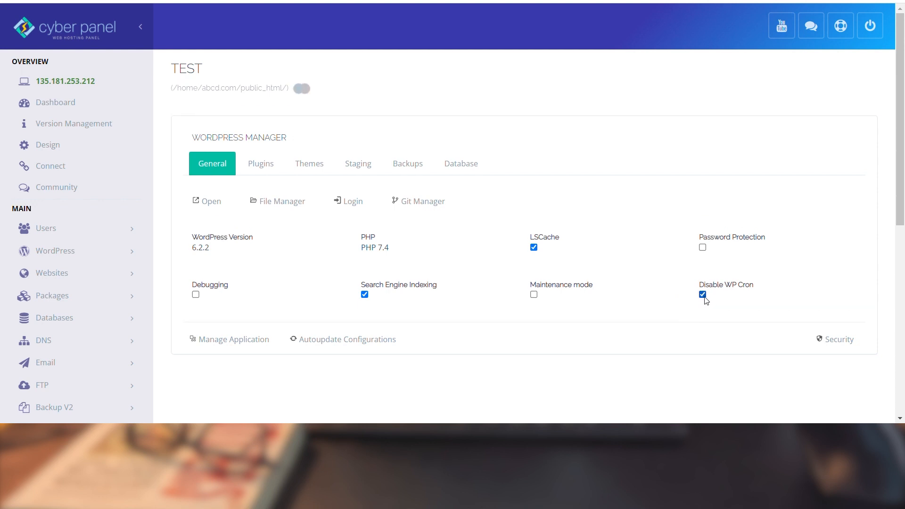
left_click(702, 294)
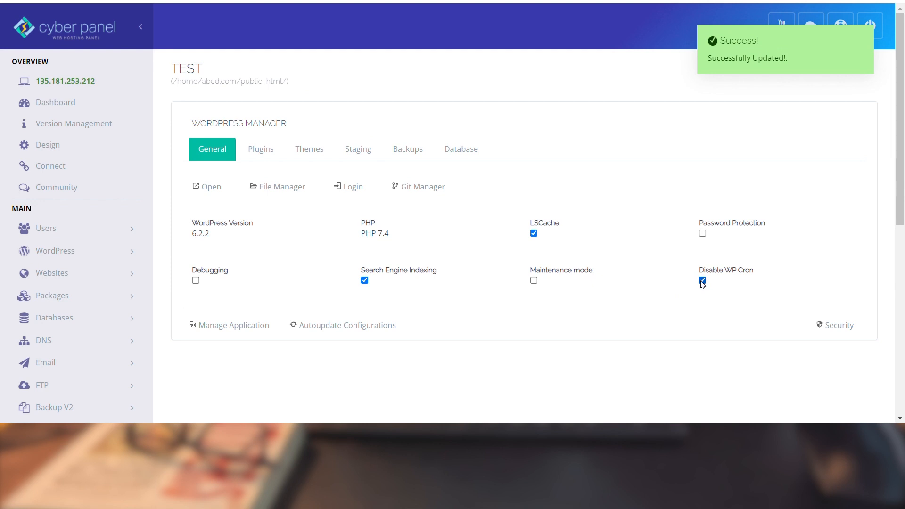
left_click(700, 283)
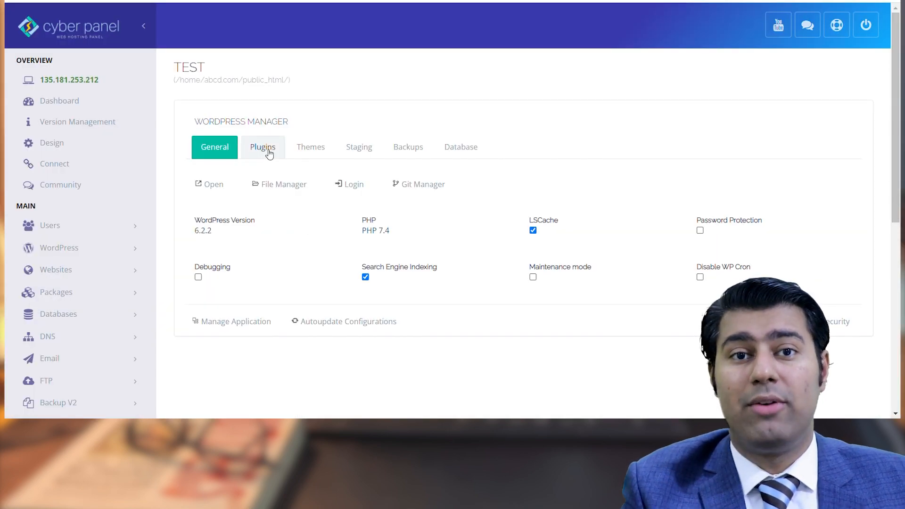
Review plugins akismet, hello and litespeed-cache, then go to the Themes list
left_click(263, 146)
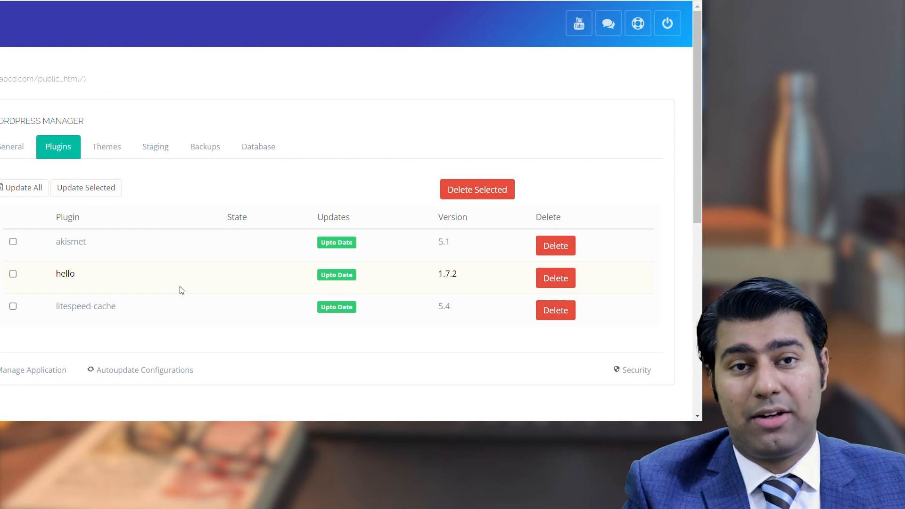
mouse_move(150, 236)
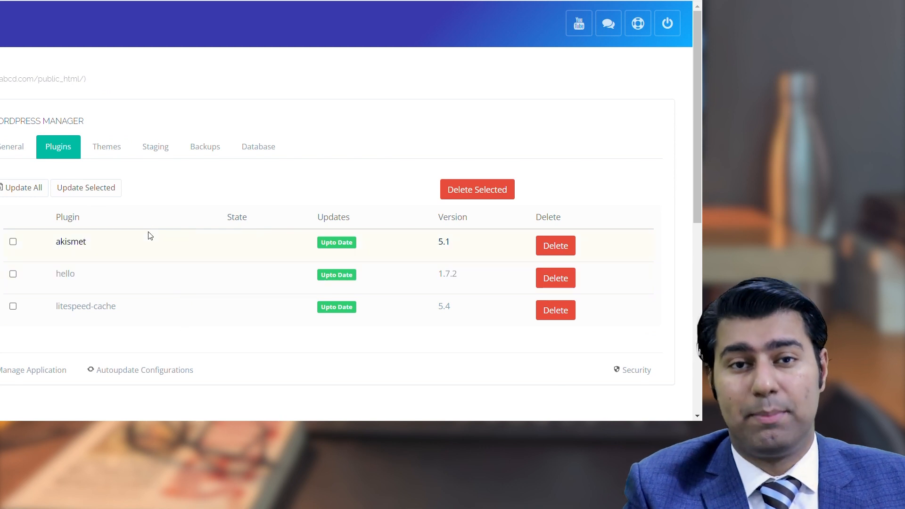
mouse_move(117, 263)
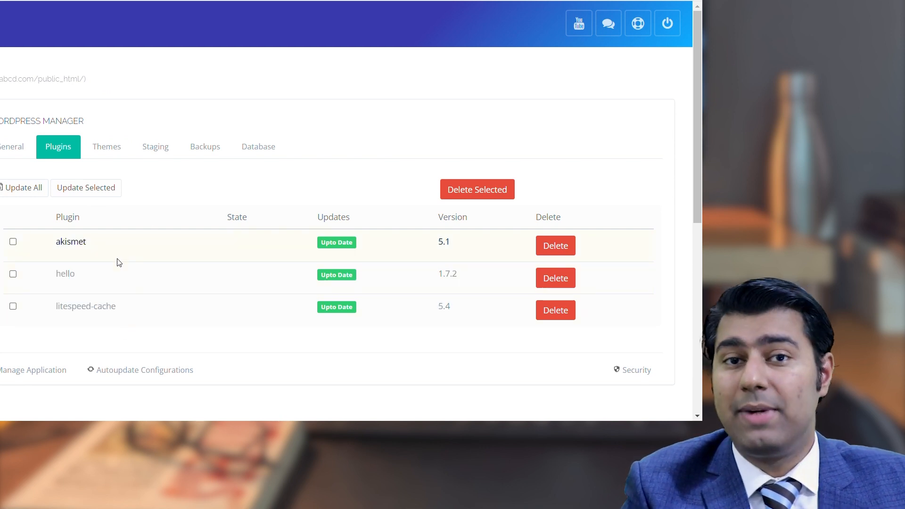
left_click(309, 161)
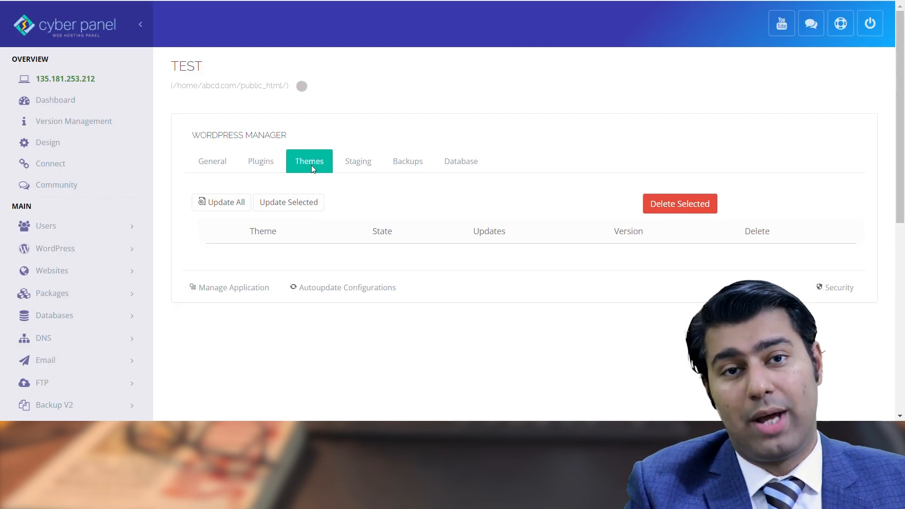
Load the themes table: twentytwentyone, twentytwentythree, twentytwentytwo, all up to date
left_click(308, 161)
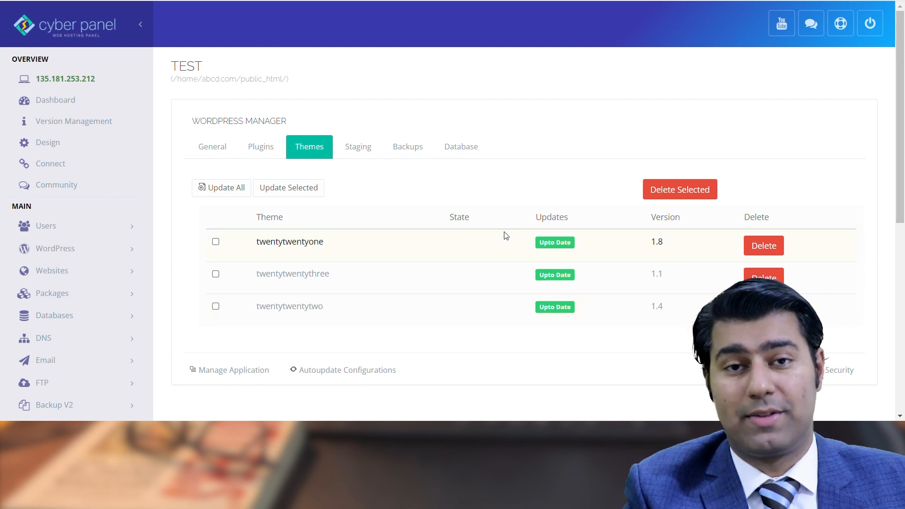
Show the Staging form with empty name and domain fields
left_click(358, 146)
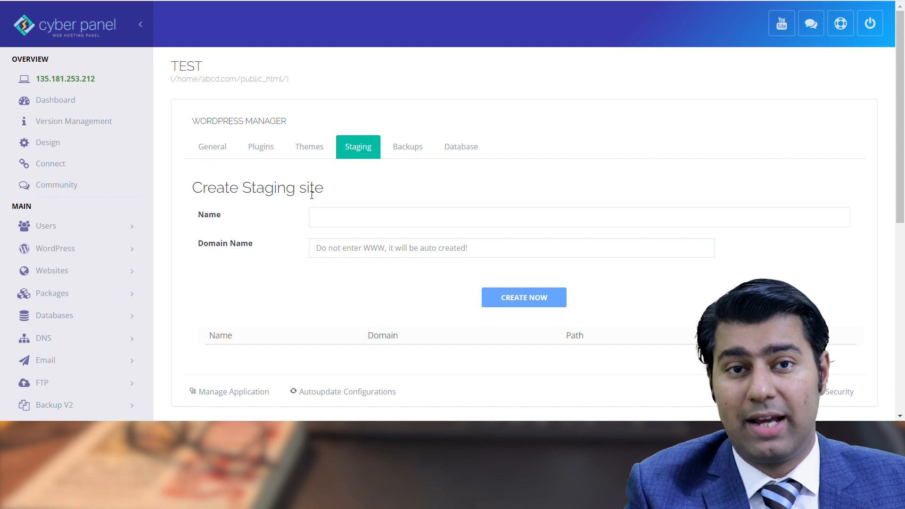
mouse_move(404, 300)
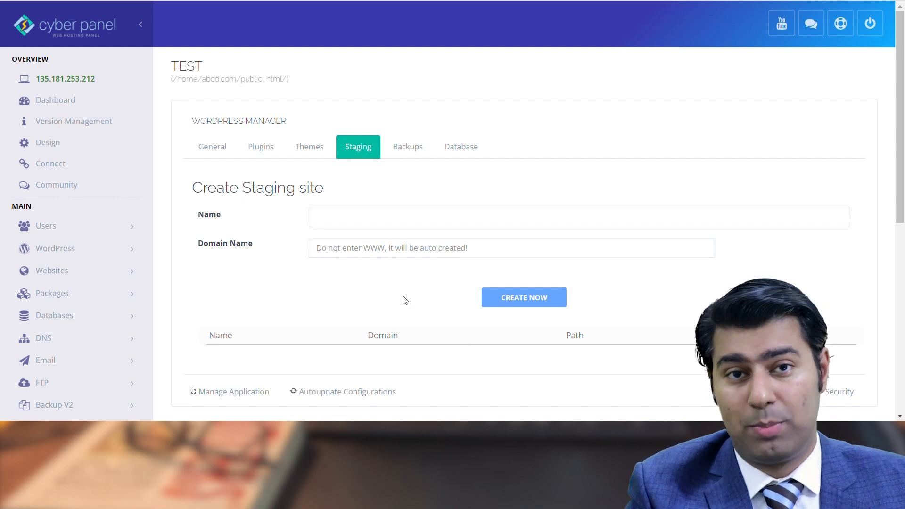
mouse_move(319, 275)
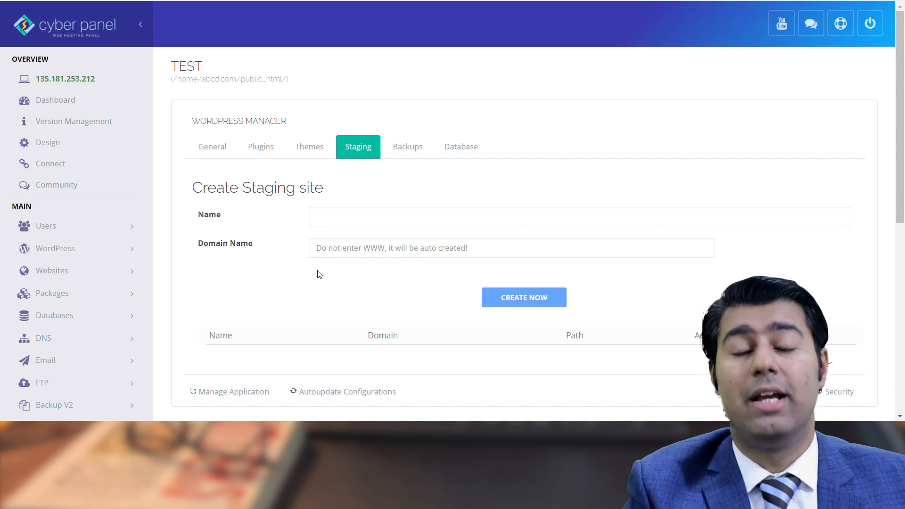
mouse_move(283, 298)
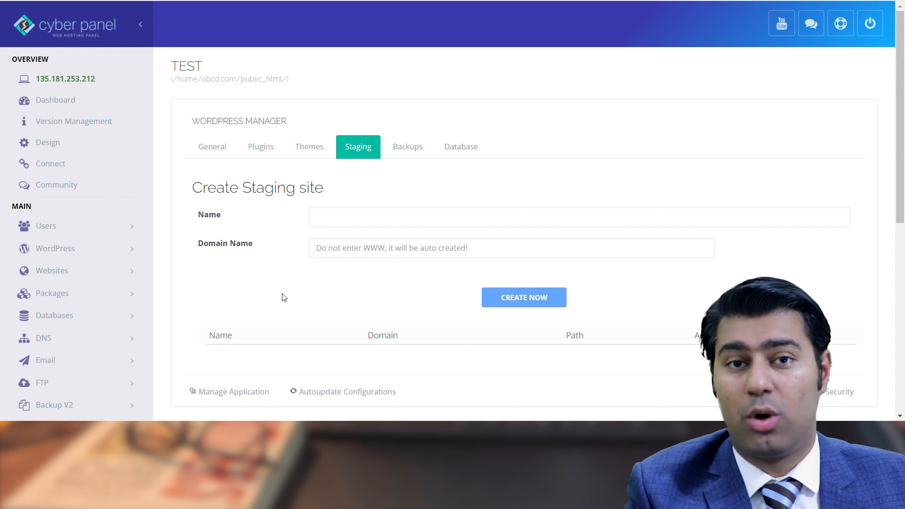
Create a 'Website and Database Both' backup of the TEST site
left_click(407, 146)
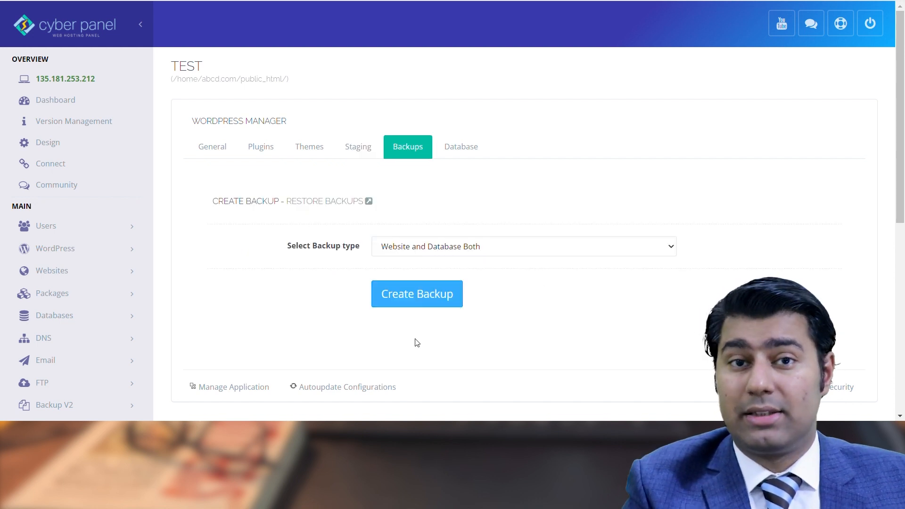
mouse_move(437, 340)
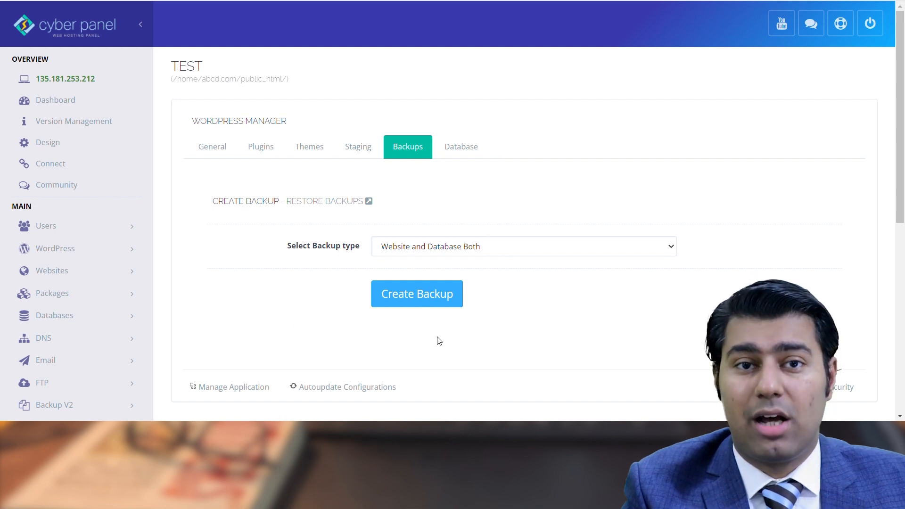
left_click(522, 247)
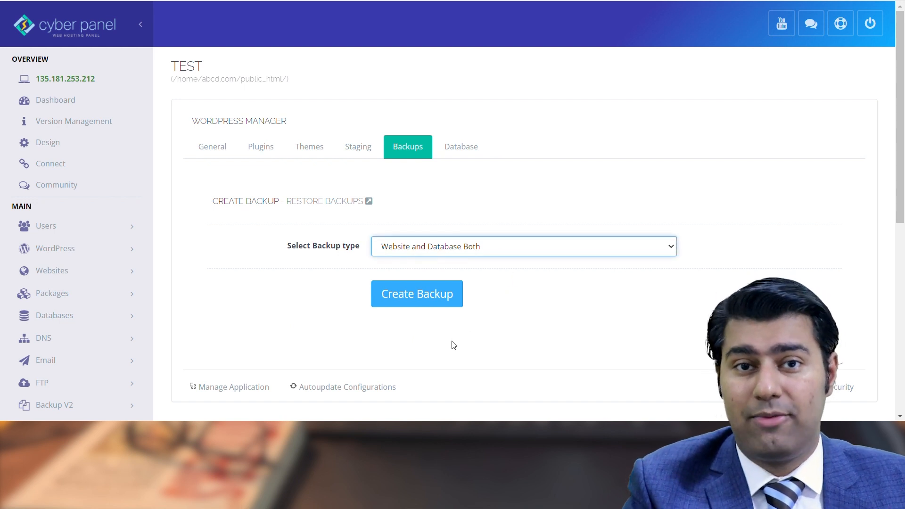
left_click(416, 294)
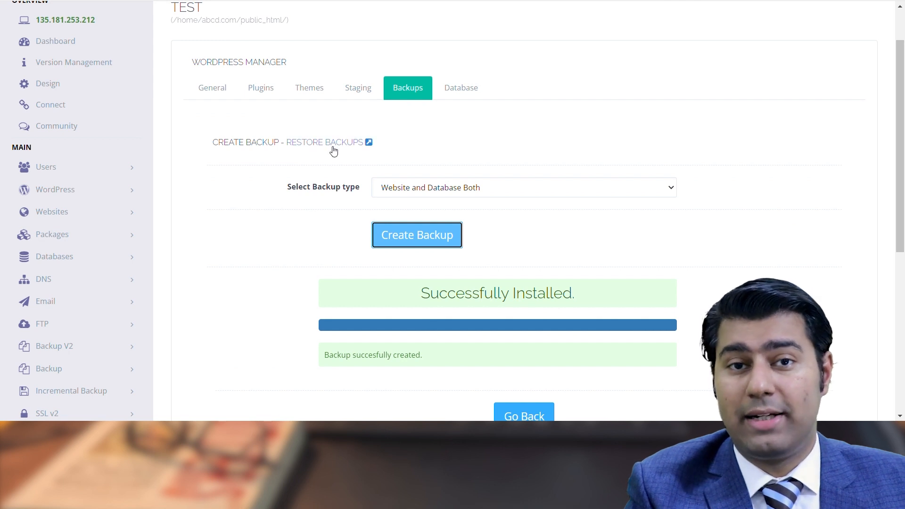
View the local website-and-database backup for test, then return to the TEST manager
left_click(325, 142)
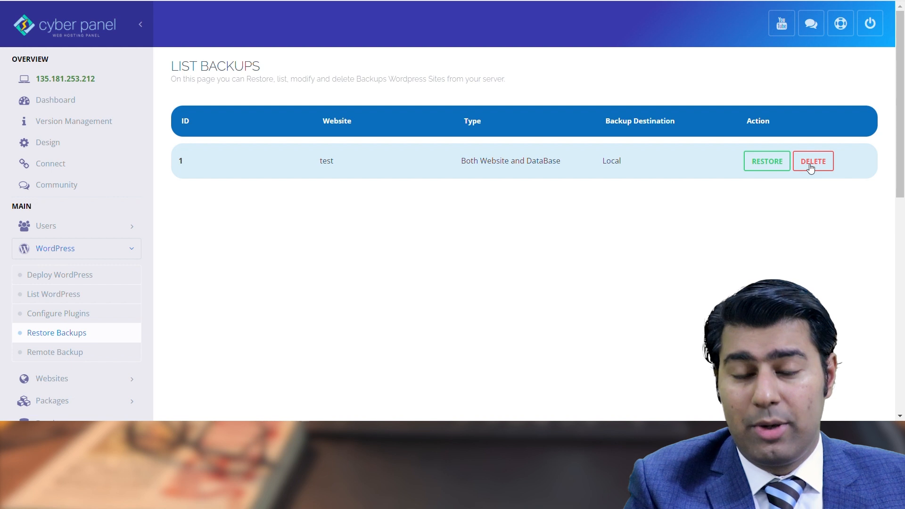
mouse_move(810, 191)
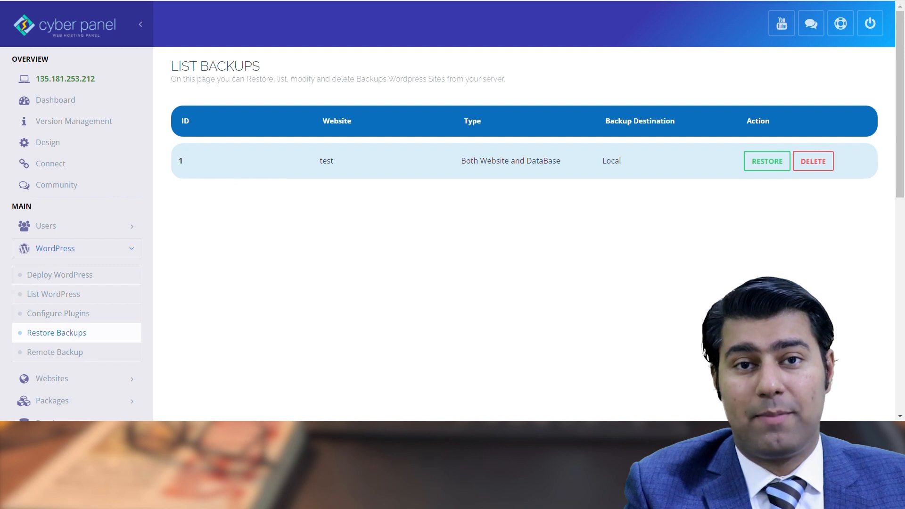
left_click(461, 103)
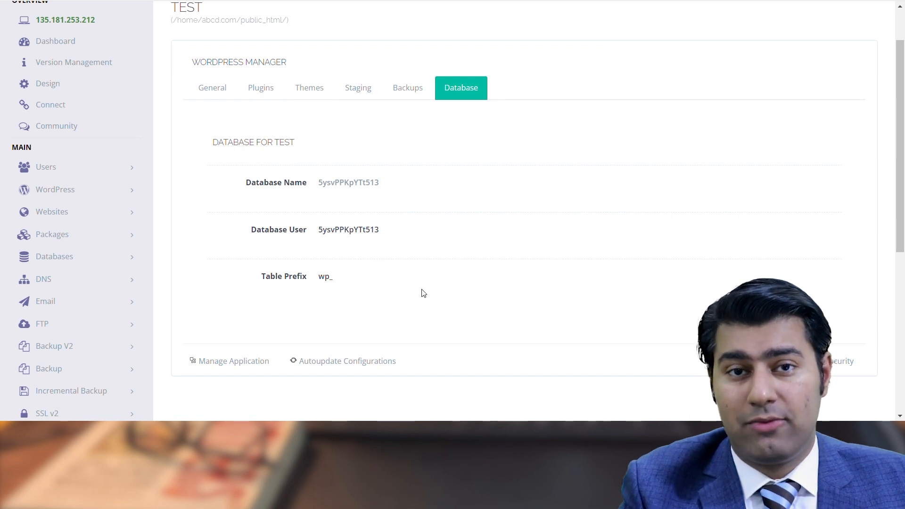
mouse_move(241, 193)
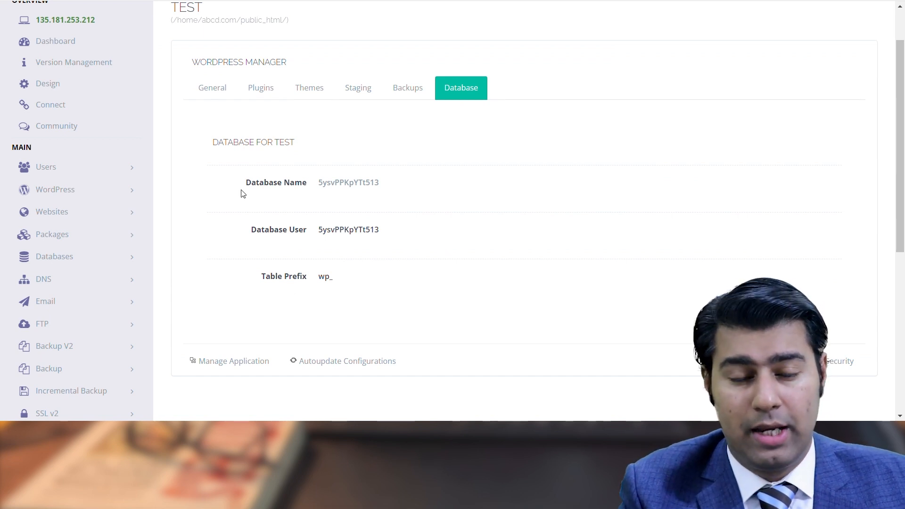
mouse_move(293, 290)
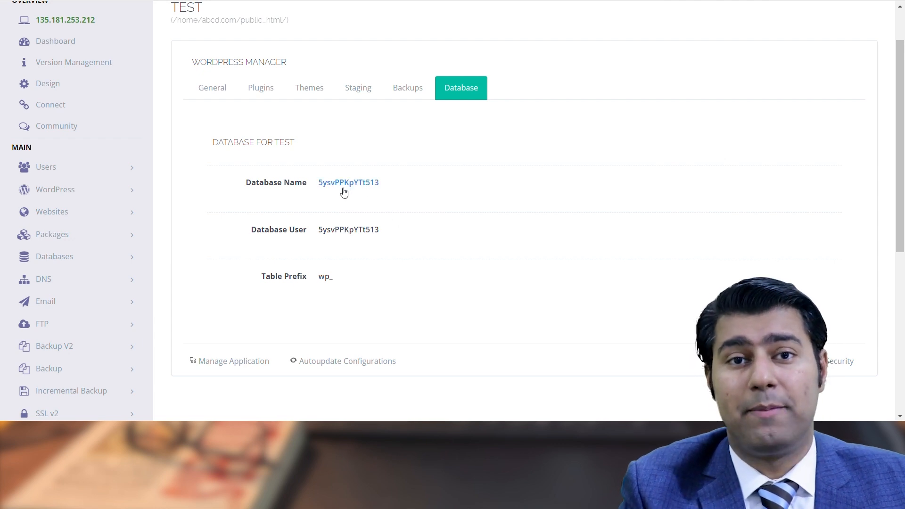
Follow the database name link to view the TEST site's database name, user and wp_ prefix
left_click(347, 182)
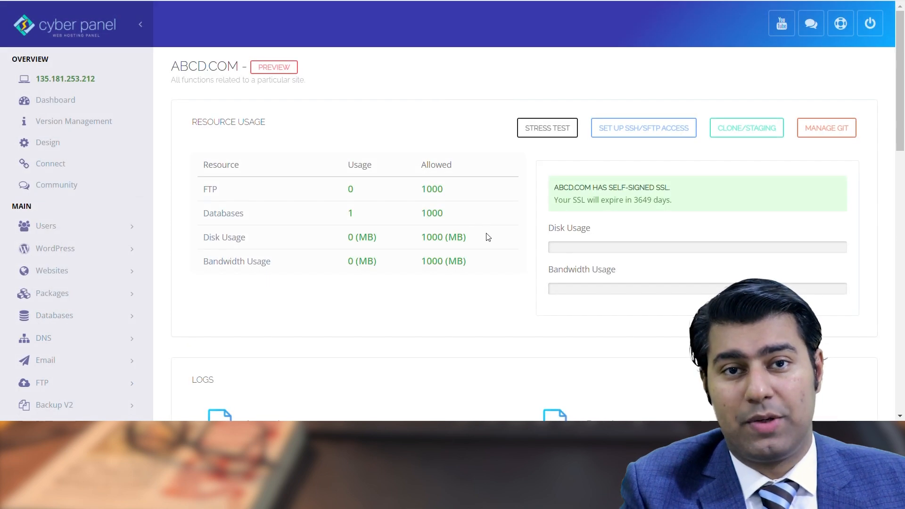
mouse_move(527, 163)
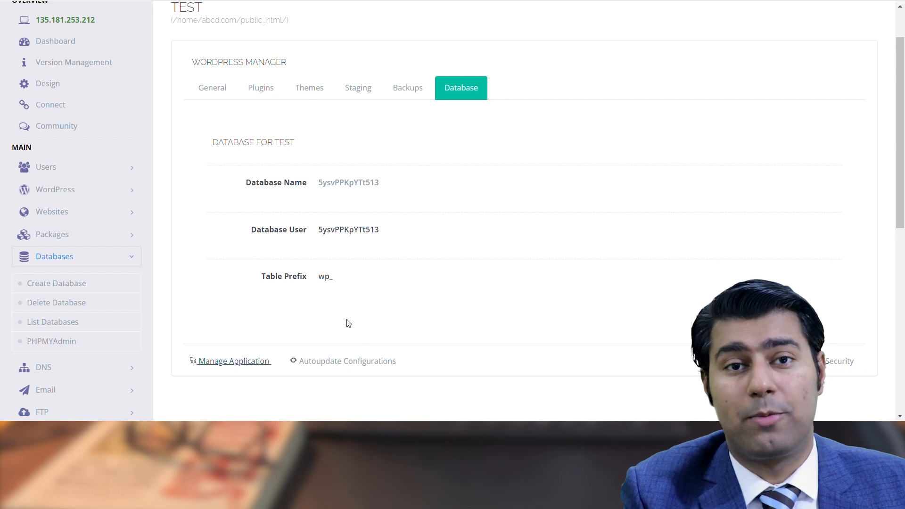
mouse_move(300, 264)
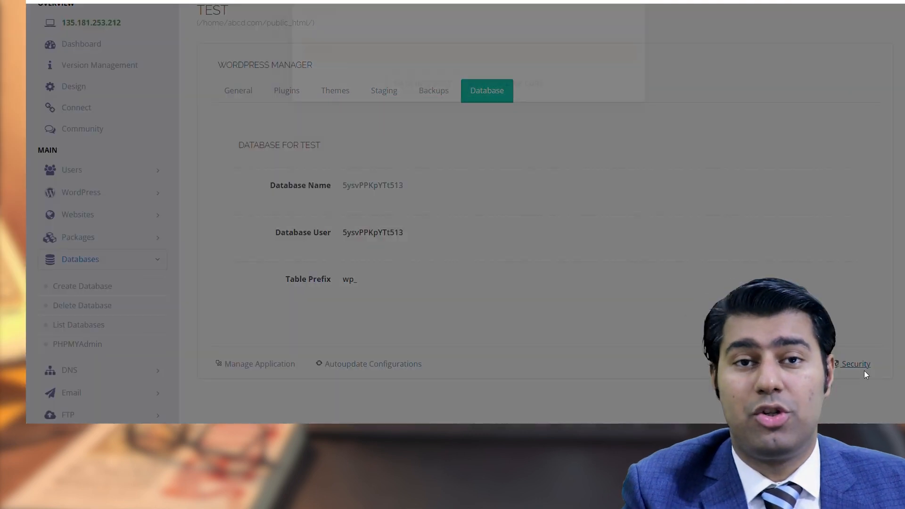
Run the Security data integrity check to verify the TEST WordPress files against checksums
left_click(857, 363)
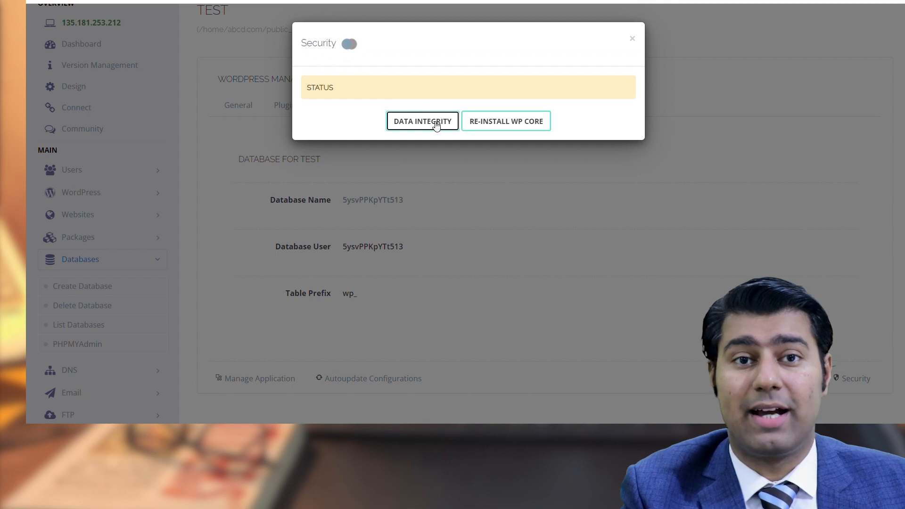
left_click(422, 121)
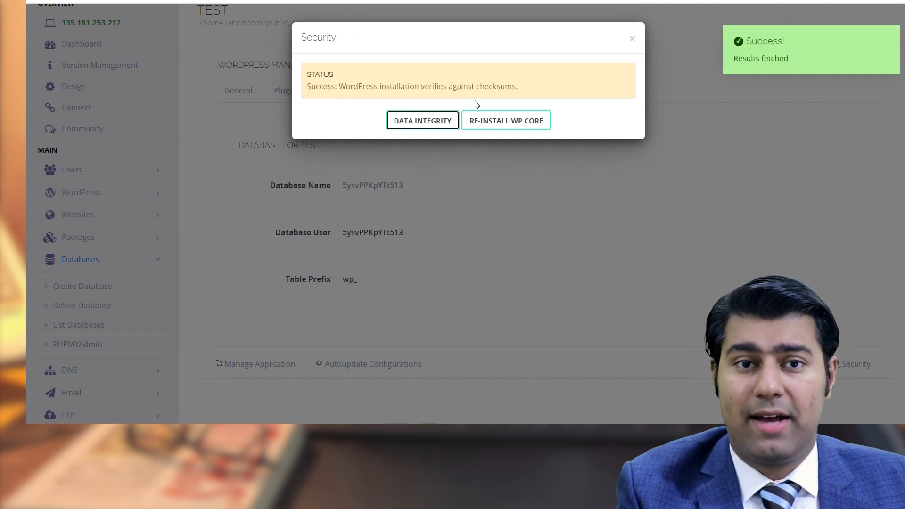
mouse_move(521, 88)
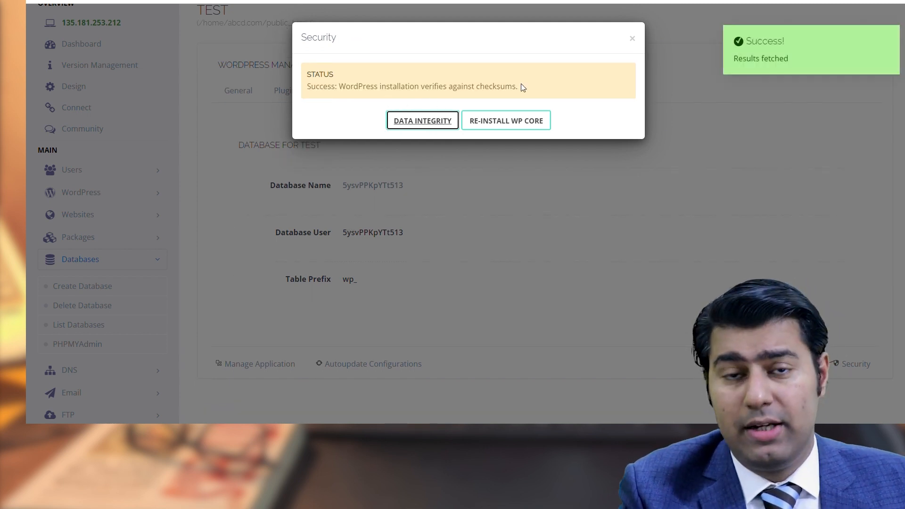
mouse_move(501, 104)
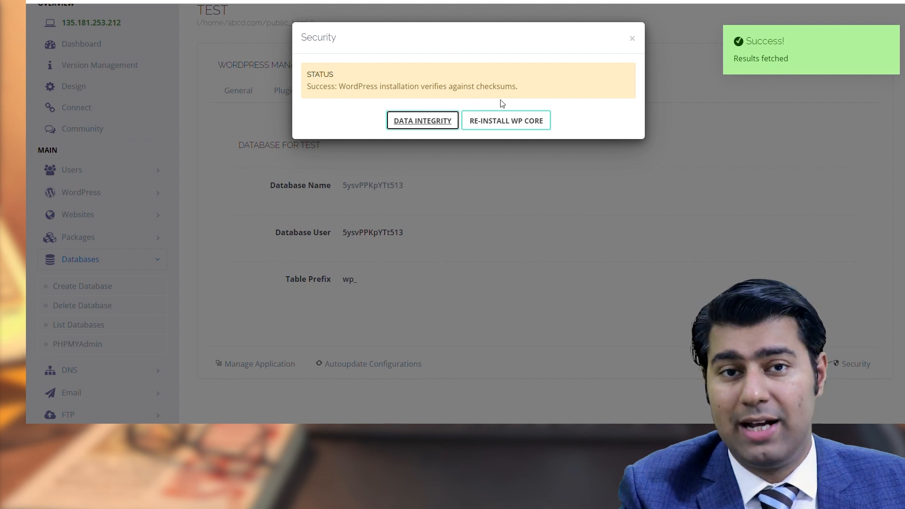